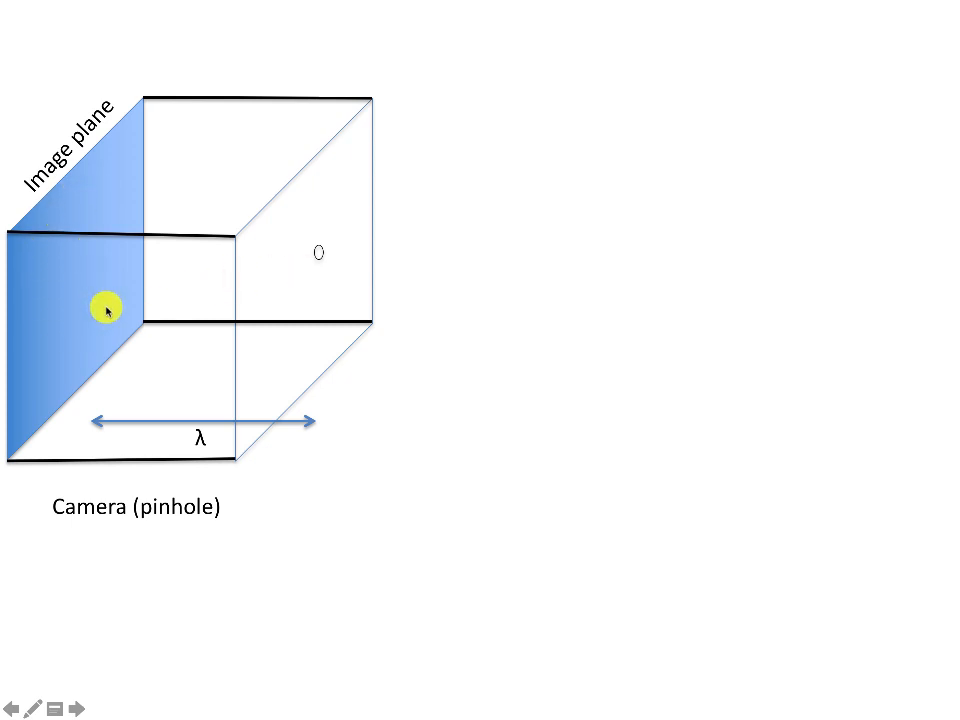
{"action": "mouse_move", "coordinate": [200, 430]}
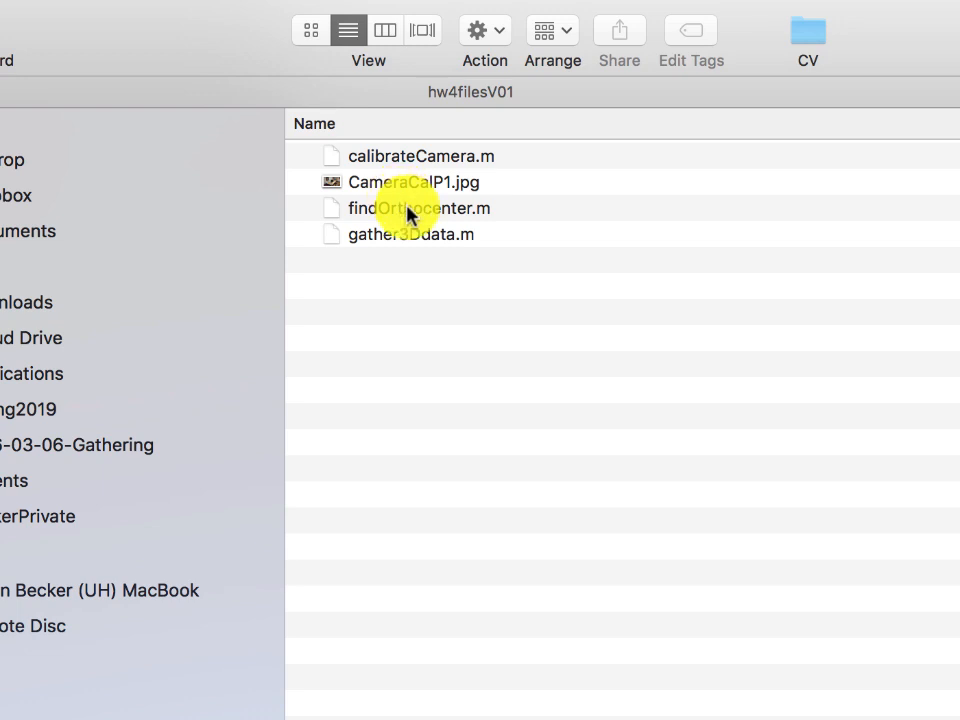
{"action": "mouse_move", "coordinate": [432, 248]}
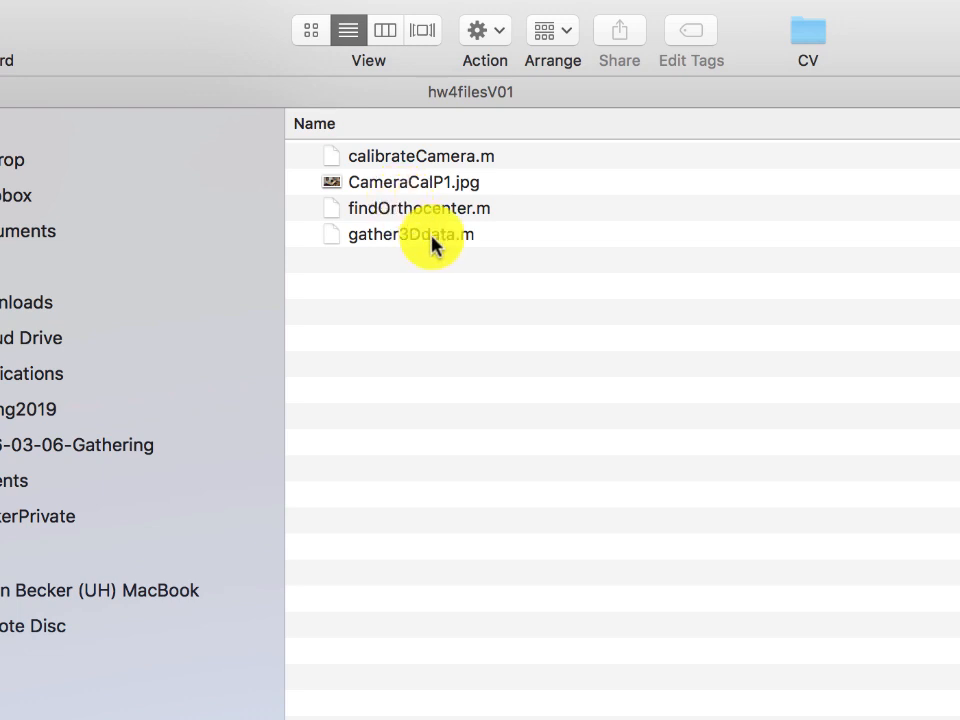
- Open gather3Ddata.m from the hw4filesV01 folder in the MATLAB Editor
{"action": "left_click", "coordinate": [410, 234]}
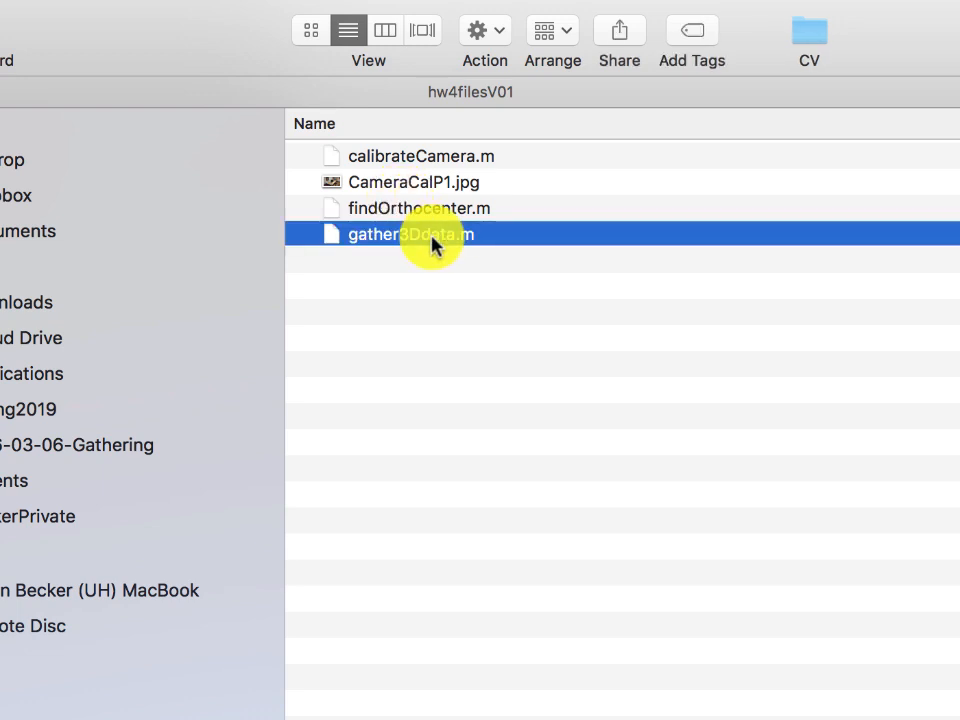
{"action": "double_click", "coordinate": [408, 232]}
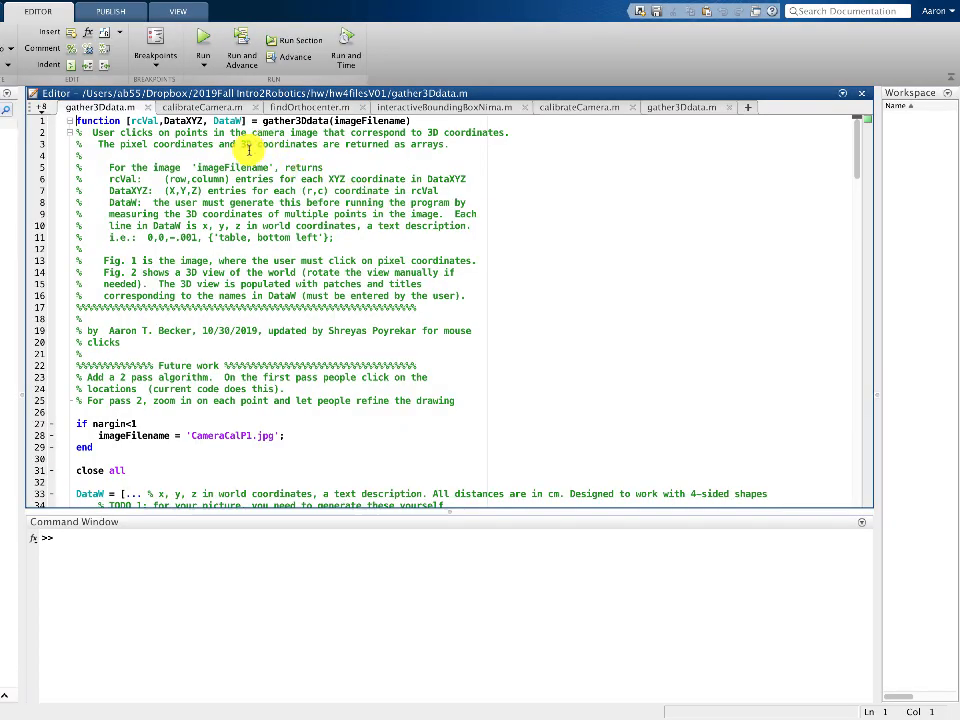
{"action": "scroll", "scroll_direction": "down", "scroll_amount": 3}
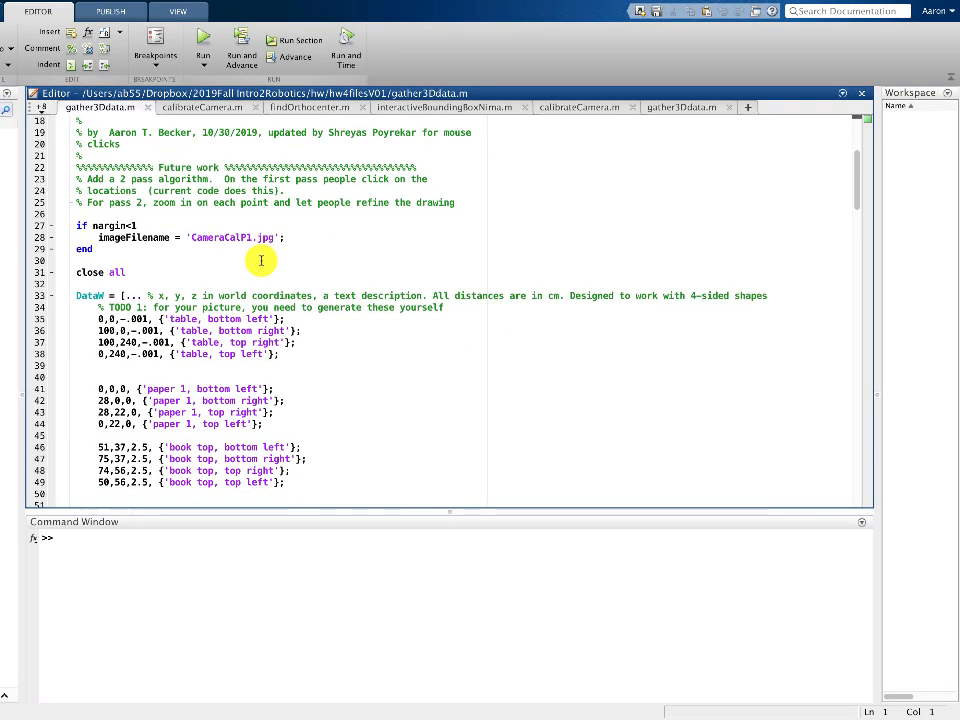
{"action": "double_click", "coordinate": [90, 296]}
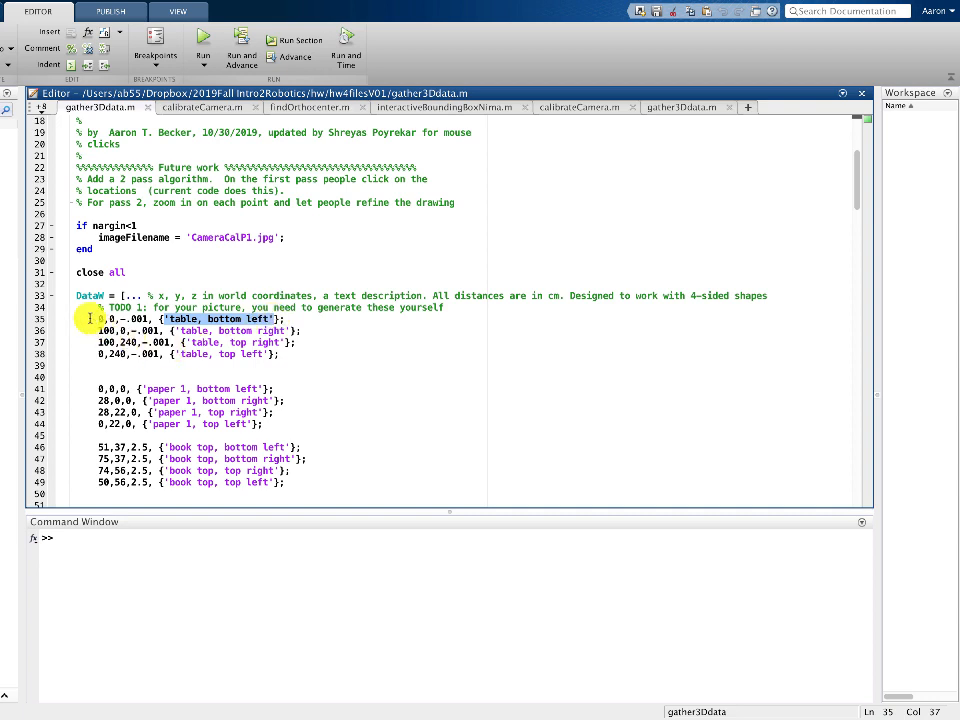
{"action": "left_click_drag", "start_coordinate": [100, 318], "coordinate": [120, 364]}
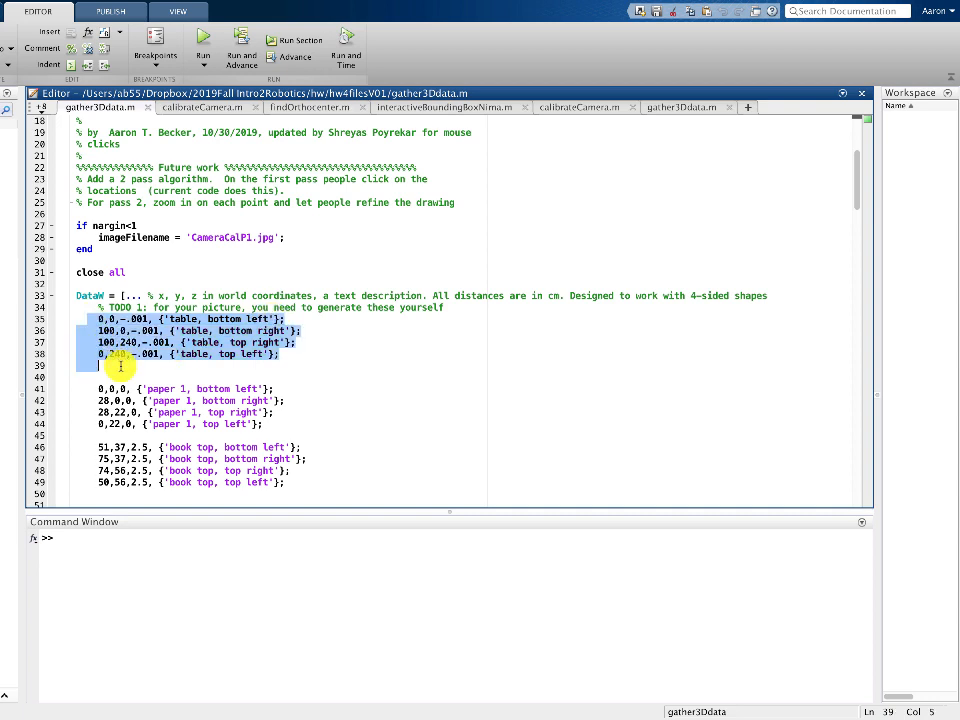
{"action": "mouse_move", "coordinate": [176, 388]}
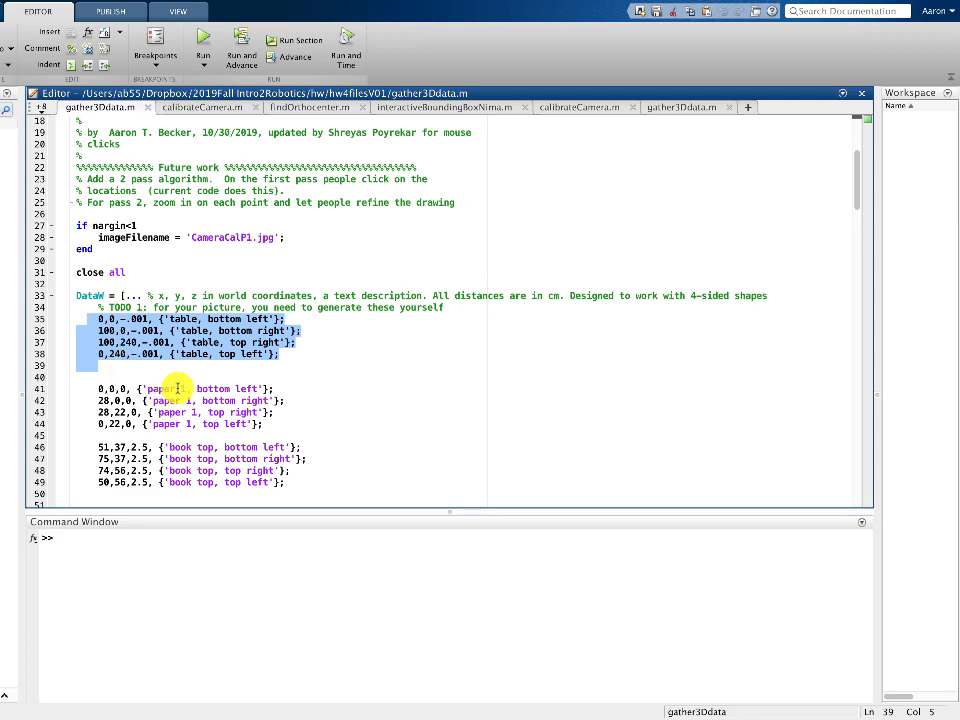
{"action": "scroll", "scroll_direction": "down", "scroll_amount": 3}
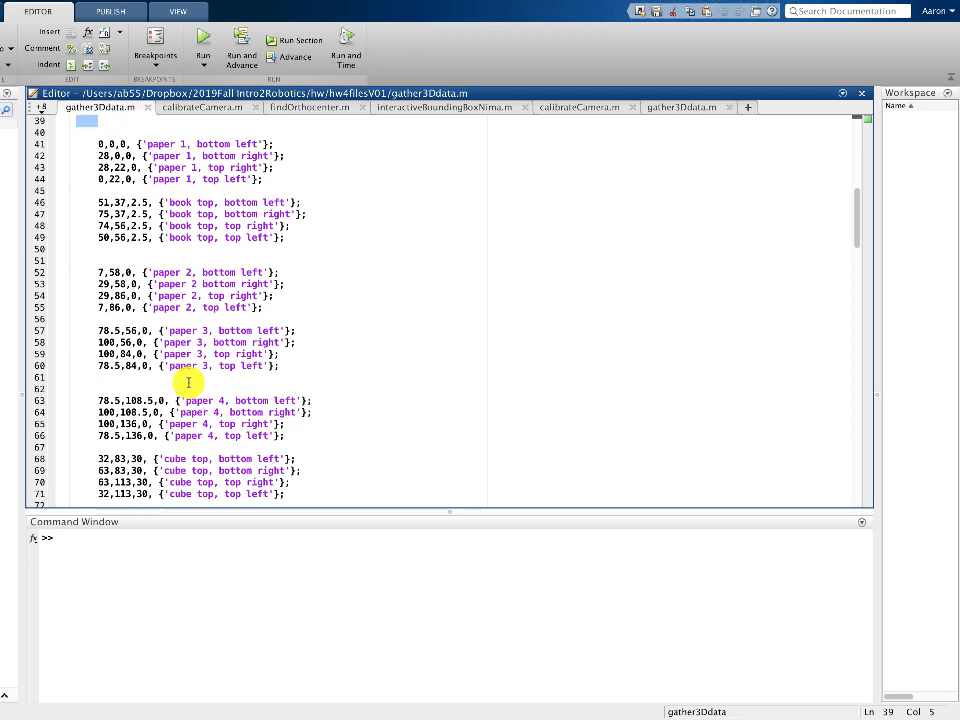
{"action": "scroll", "scroll_direction": "down", "scroll_amount": 3}
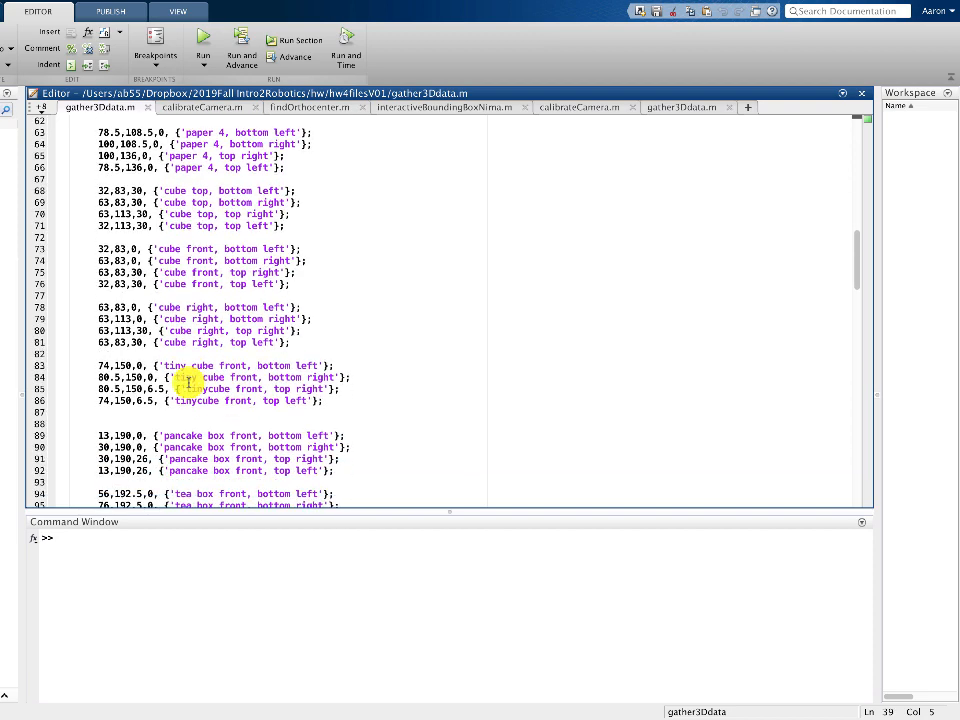
{"action": "scroll", "scroll_direction": "down", "scroll_amount": 3}
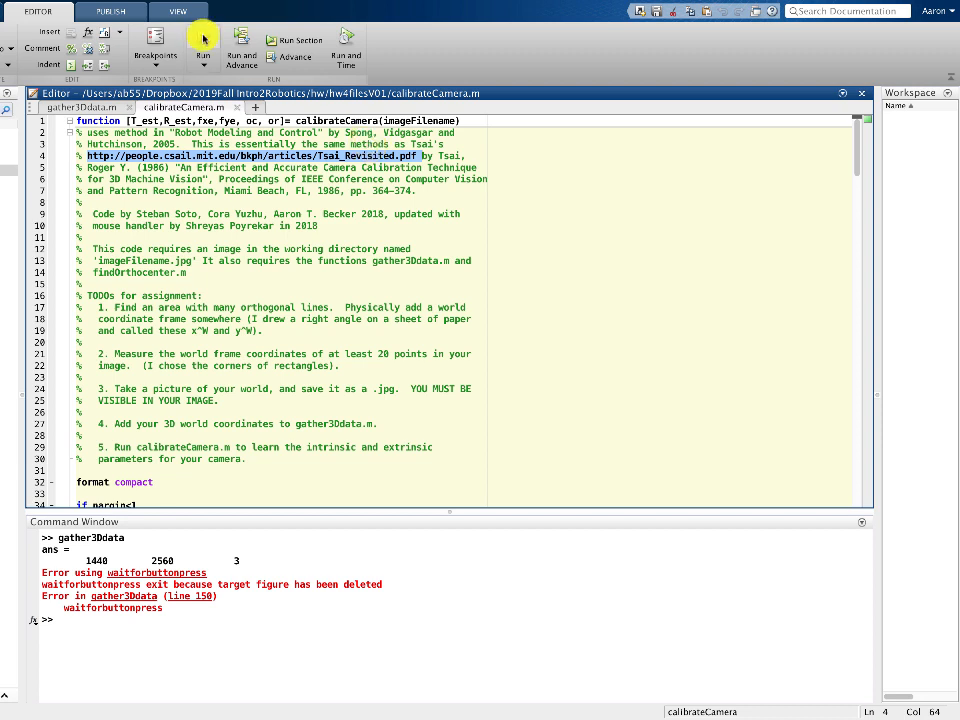
- Run calibrateCamera.m to launch the point-clicking figure on the table photo
{"action": "left_click", "coordinate": [202, 42]}
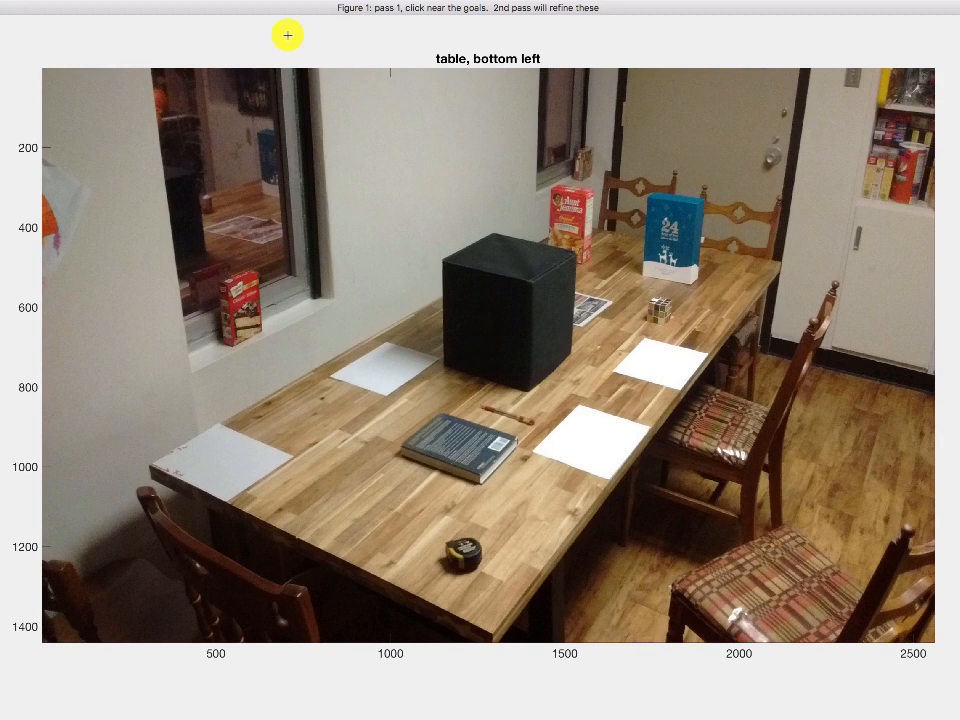
- Mark the table's corners on the photo, ending with the bottom right, as calibration points
{"action": "left_click", "coordinate": [566, 72]}
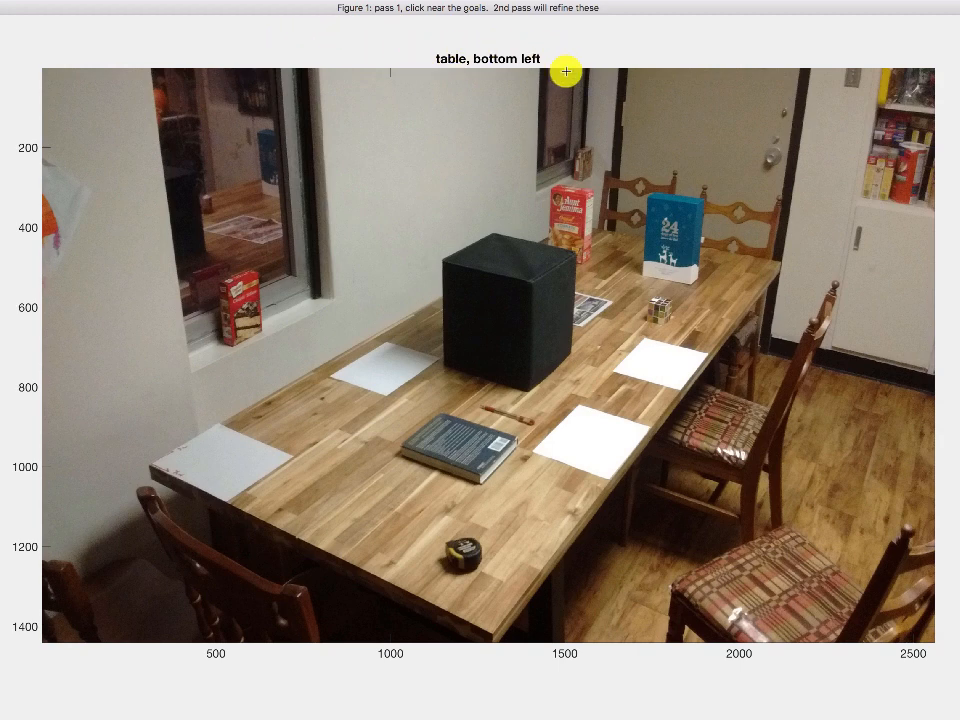
{"action": "mouse_move", "coordinate": [538, 68]}
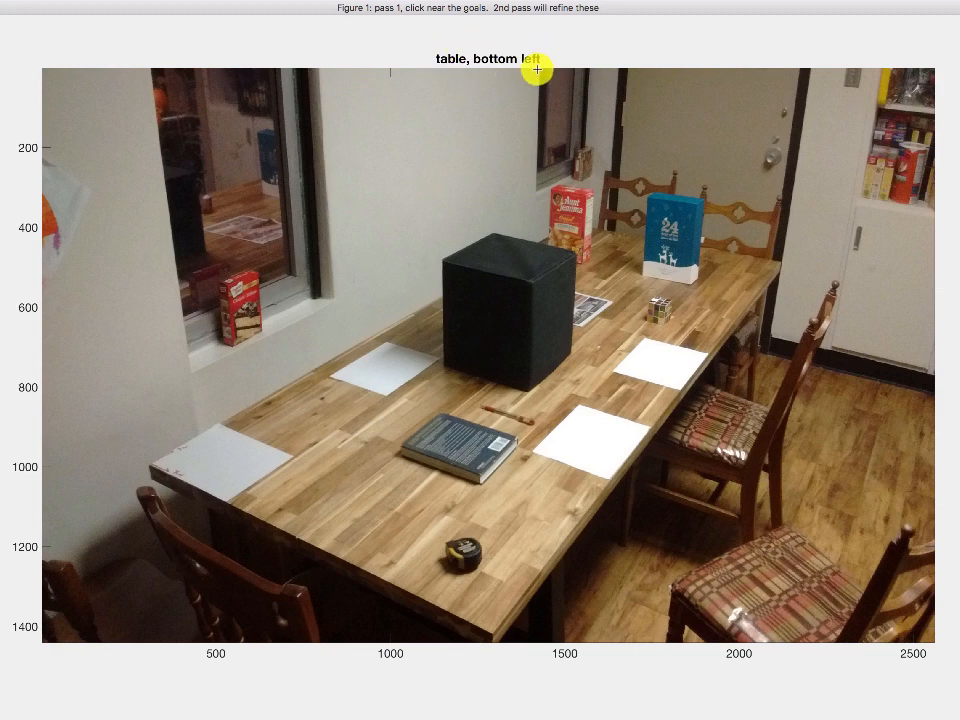
{"action": "left_click", "coordinate": [536, 68]}
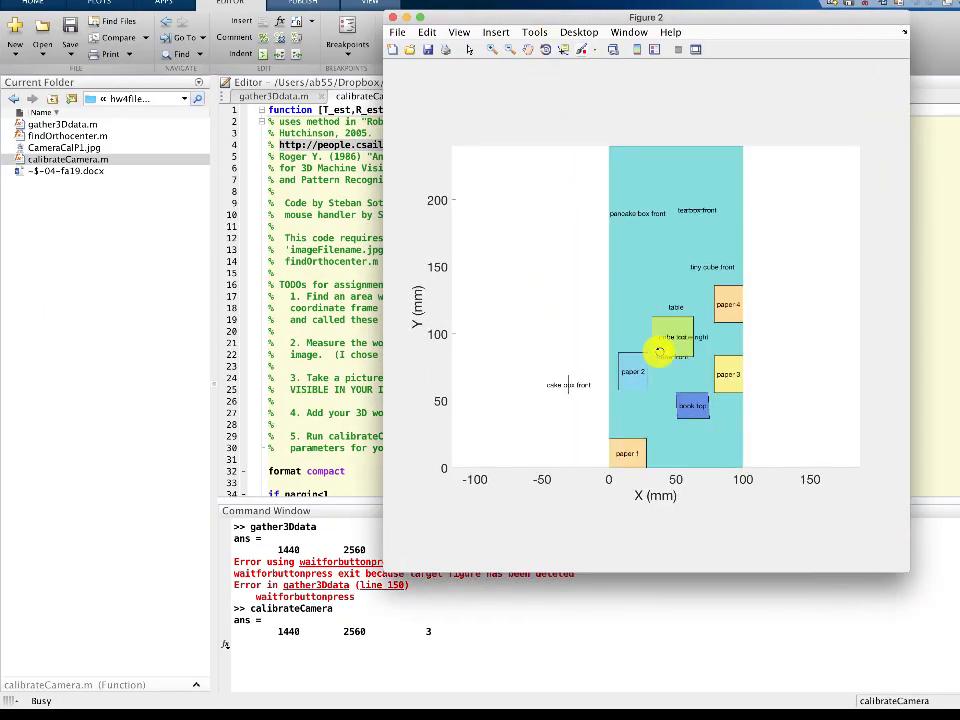
{"action": "left_click_drag", "start_coordinate": [660, 350], "coordinate": [580, 330]}
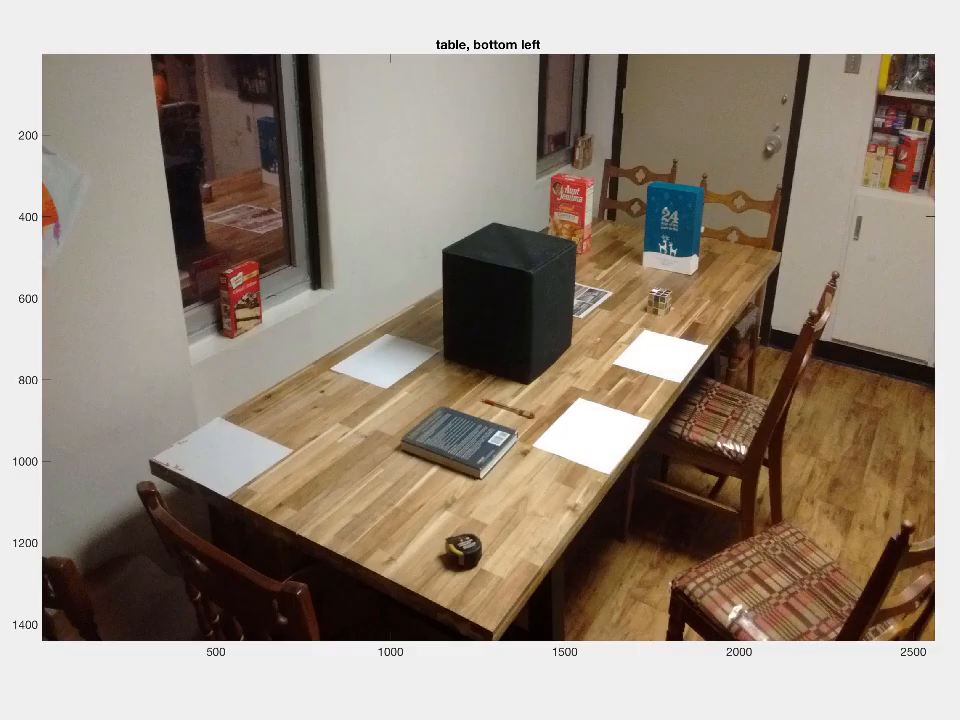
{"action": "mouse_move", "coordinate": [30, 280]}
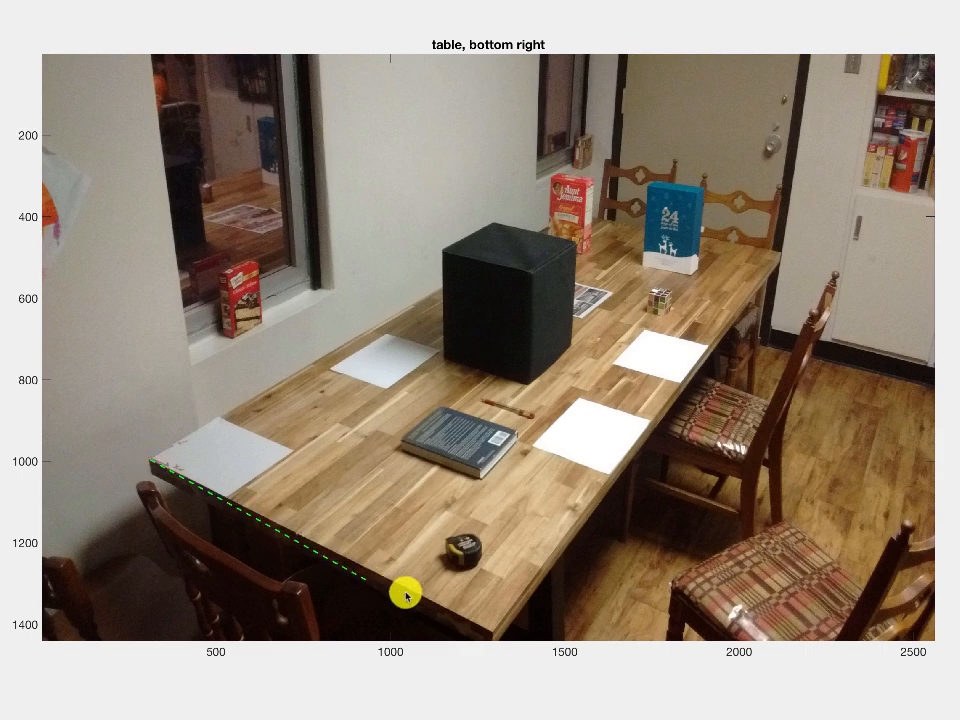
{"action": "left_click_drag", "start_coordinate": [404, 592], "coordinate": [490, 632]}
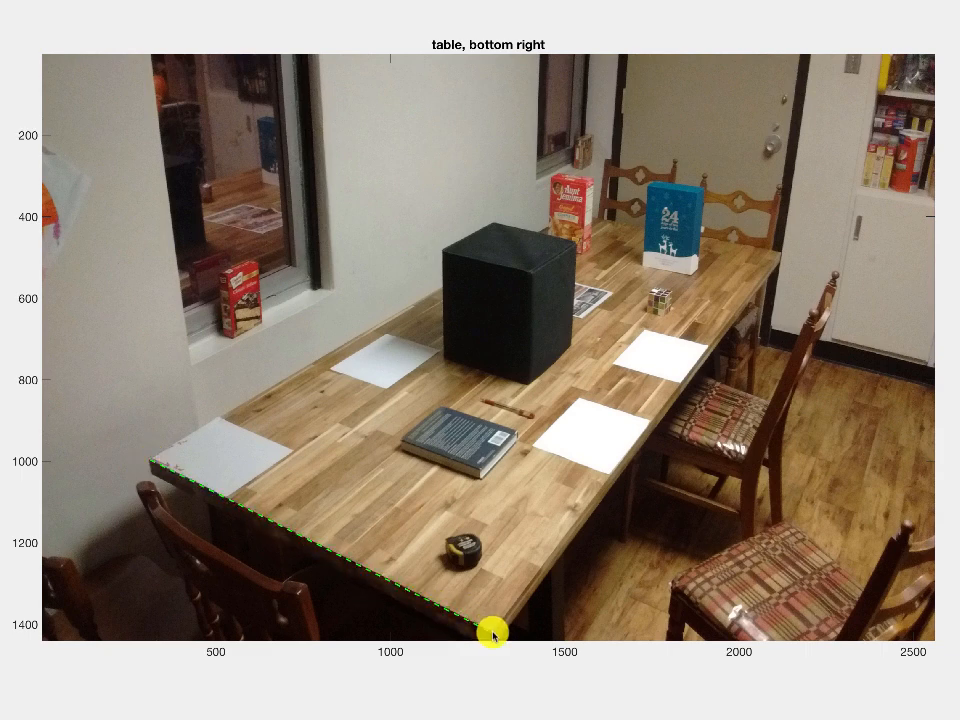
{"action": "left_click_drag", "start_coordinate": [490, 632], "coordinate": [778, 256]}
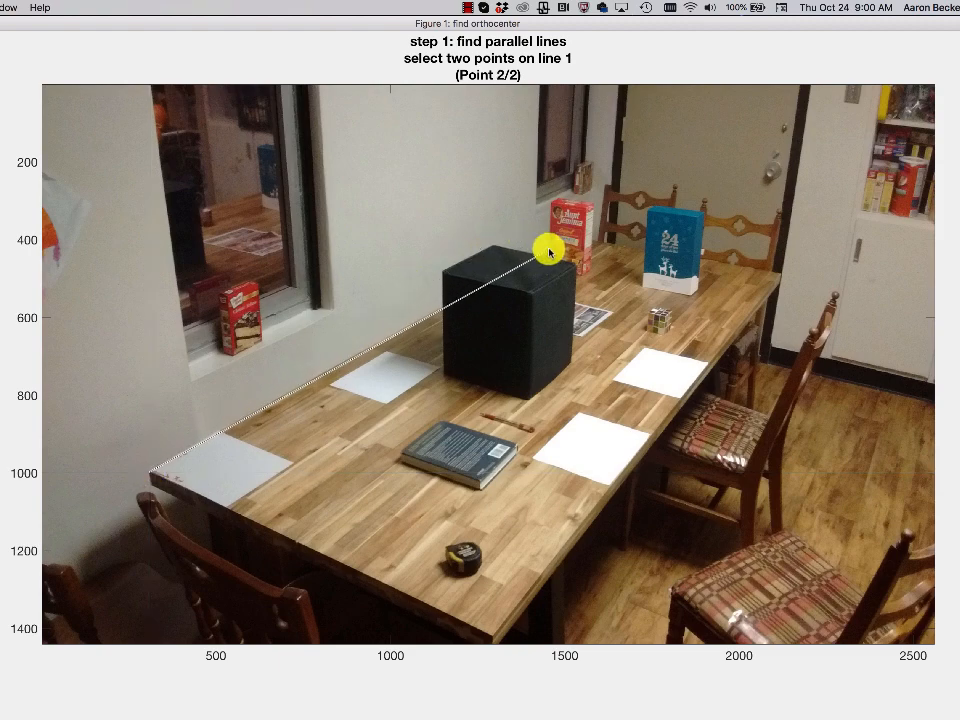
- Trace red lines along the table's long edges and a blue line along its far short edge
{"action": "left_click", "coordinate": [548, 248]}
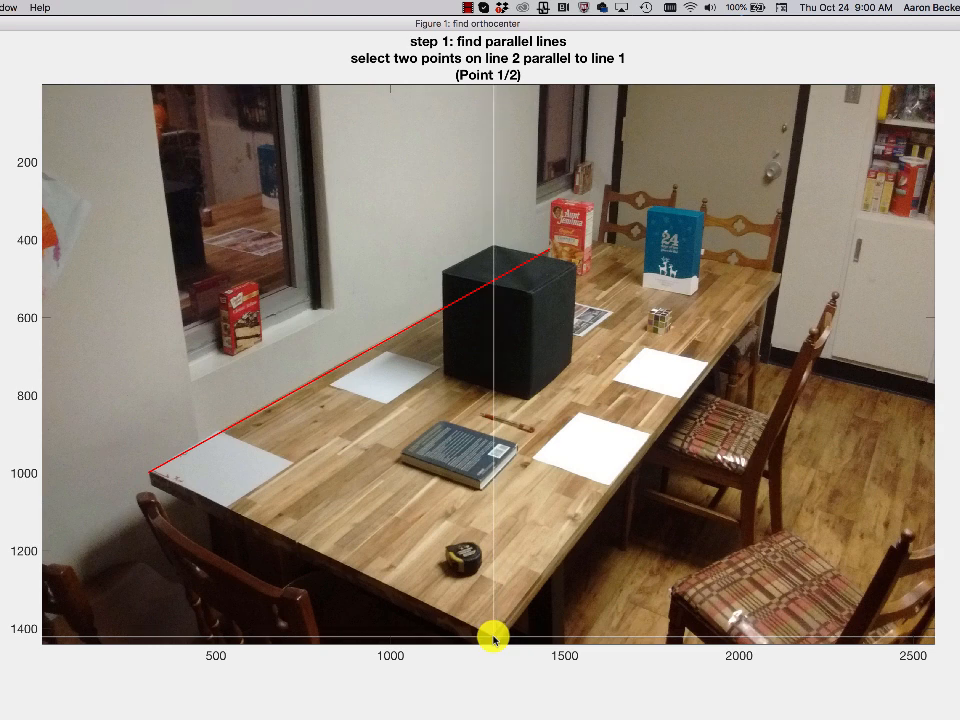
{"action": "left_click", "coordinate": [494, 636]}
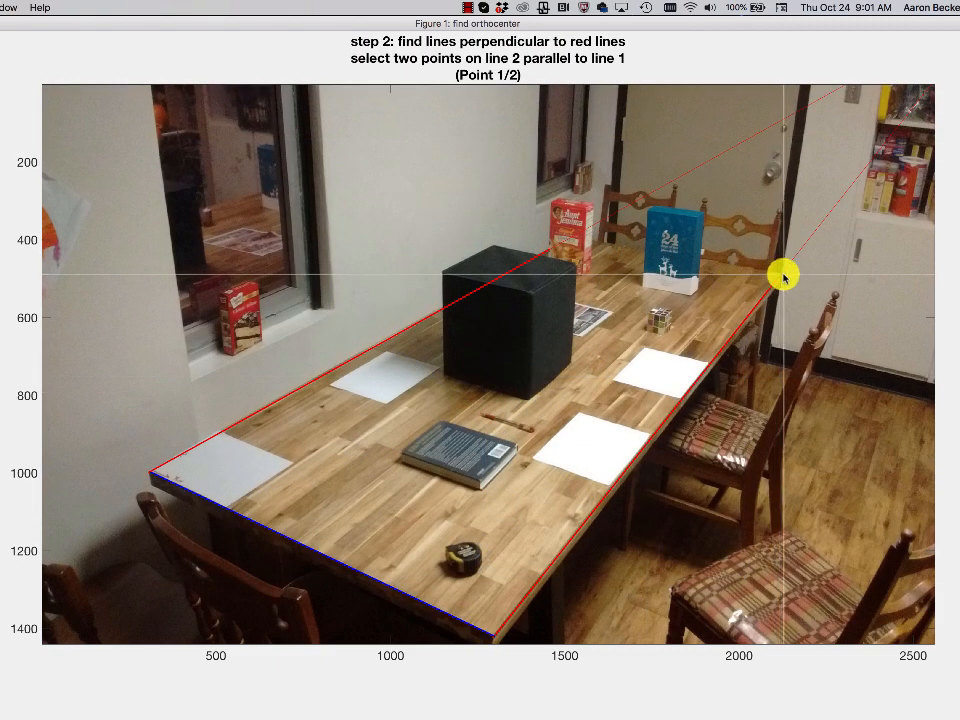
{"action": "left_click", "coordinate": [784, 276]}
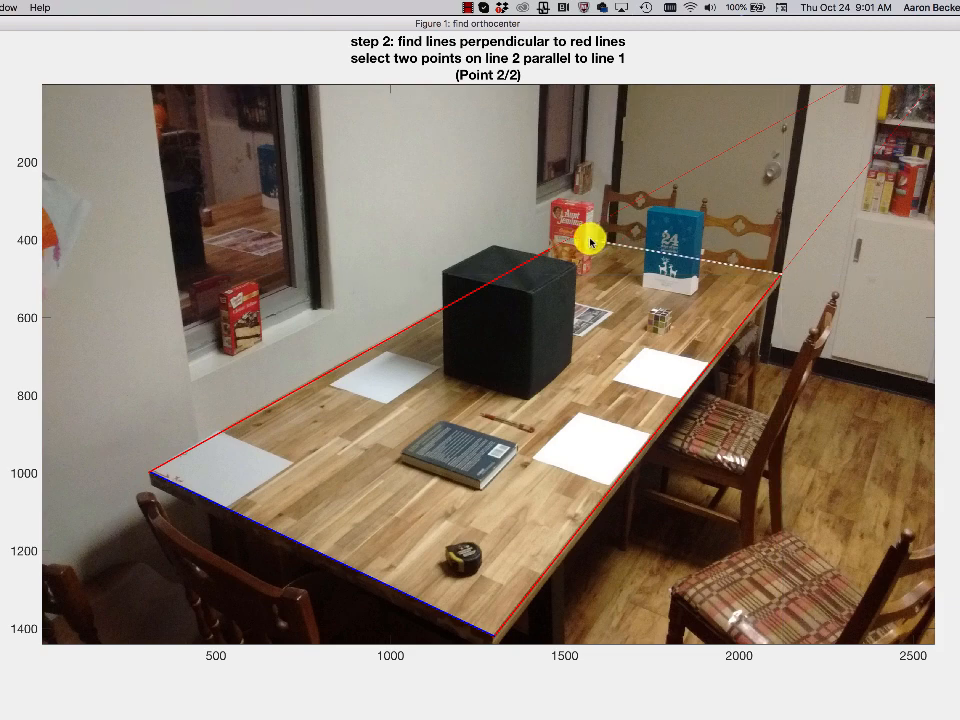
{"action": "left_click", "coordinate": [590, 240]}
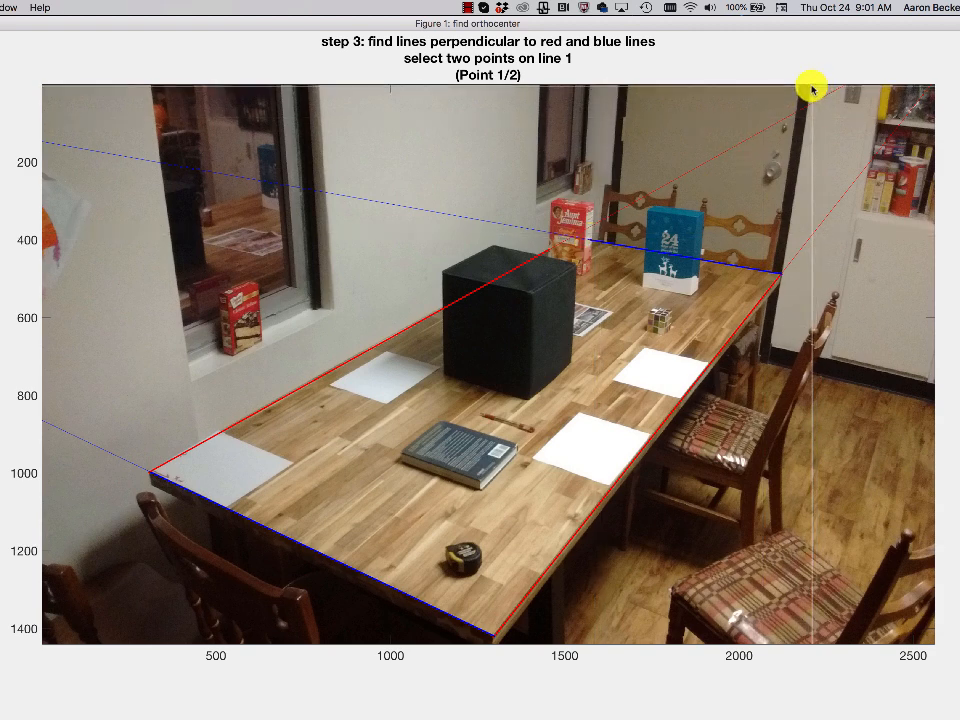
- Mark vertical edges on the door frame and near the window to finish the calibration
{"action": "left_click", "coordinate": [810, 88]}
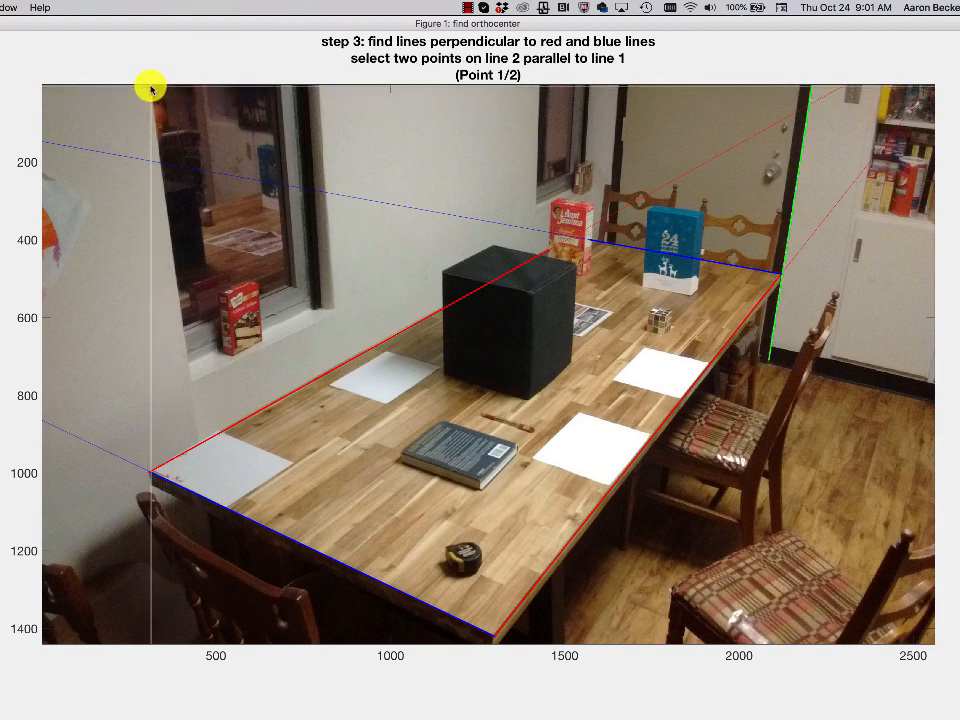
{"action": "left_click", "coordinate": [148, 88]}
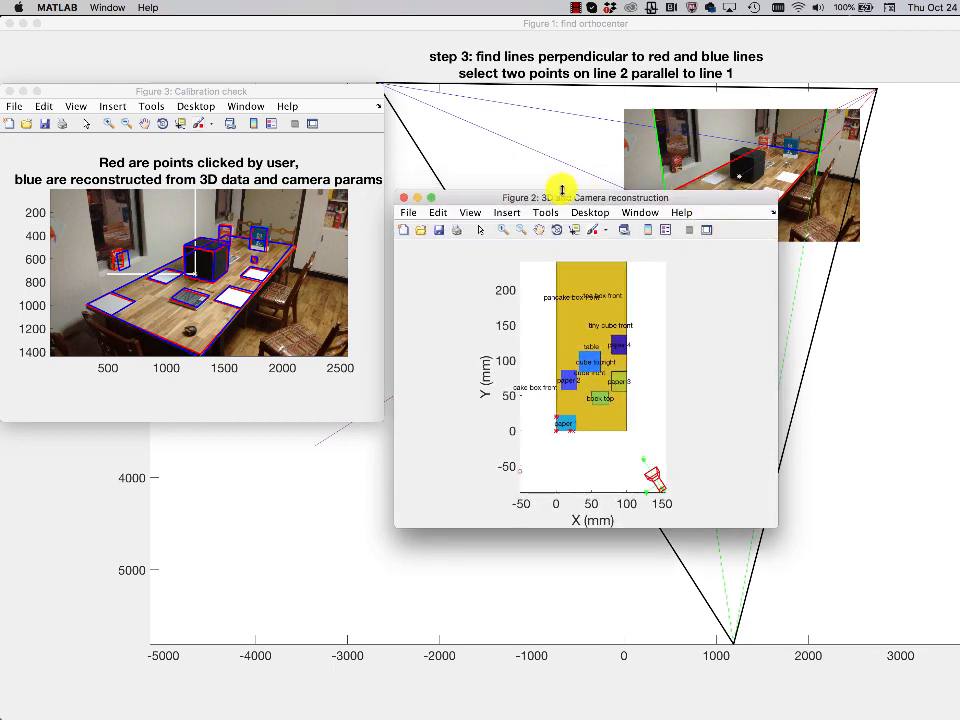
- Enlarge the 3D reconstruction window and orbit it to view the table, box and camera
{"action": "left_click_drag", "start_coordinate": [560, 198], "coordinate": [472, 24]}
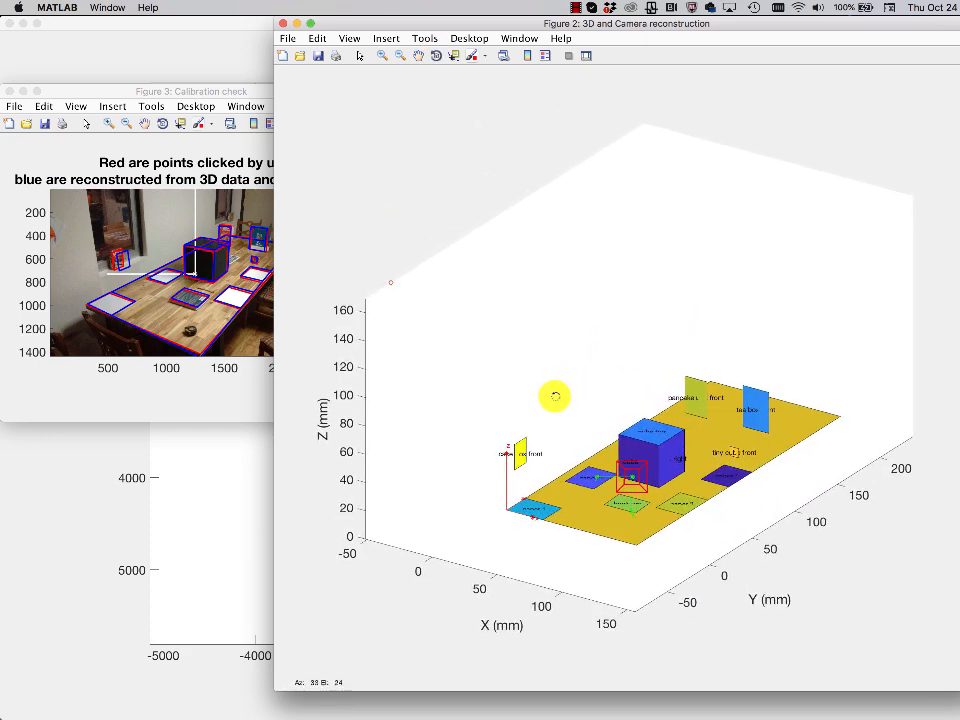
{"action": "left_click_drag", "start_coordinate": [556, 396], "coordinate": [436, 404]}
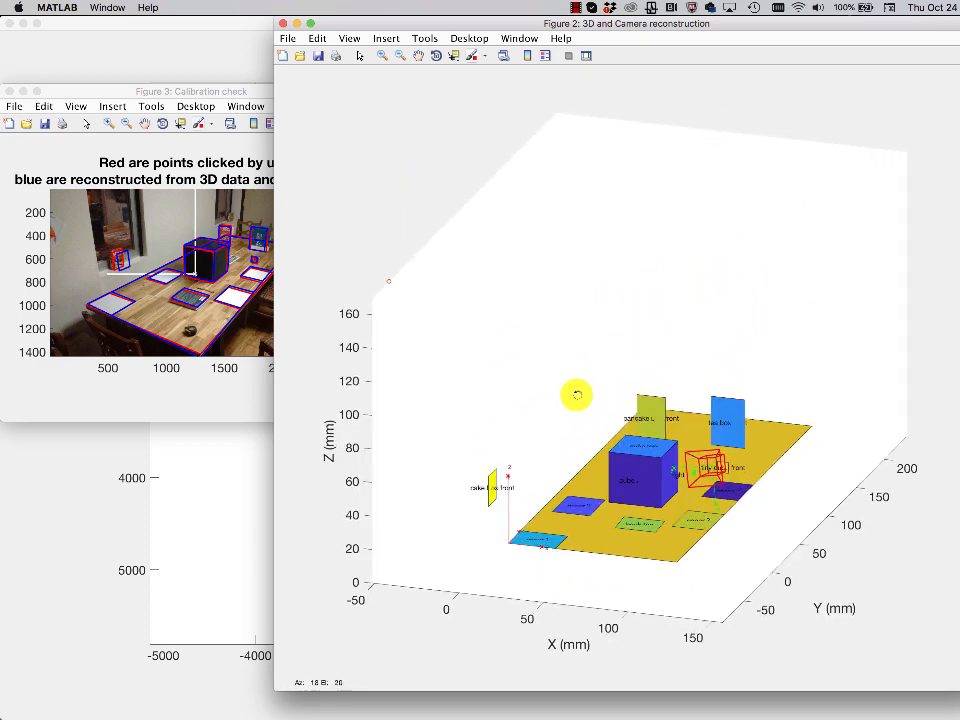
{"action": "left_click_drag", "start_coordinate": [576, 394], "coordinate": [568, 390]}
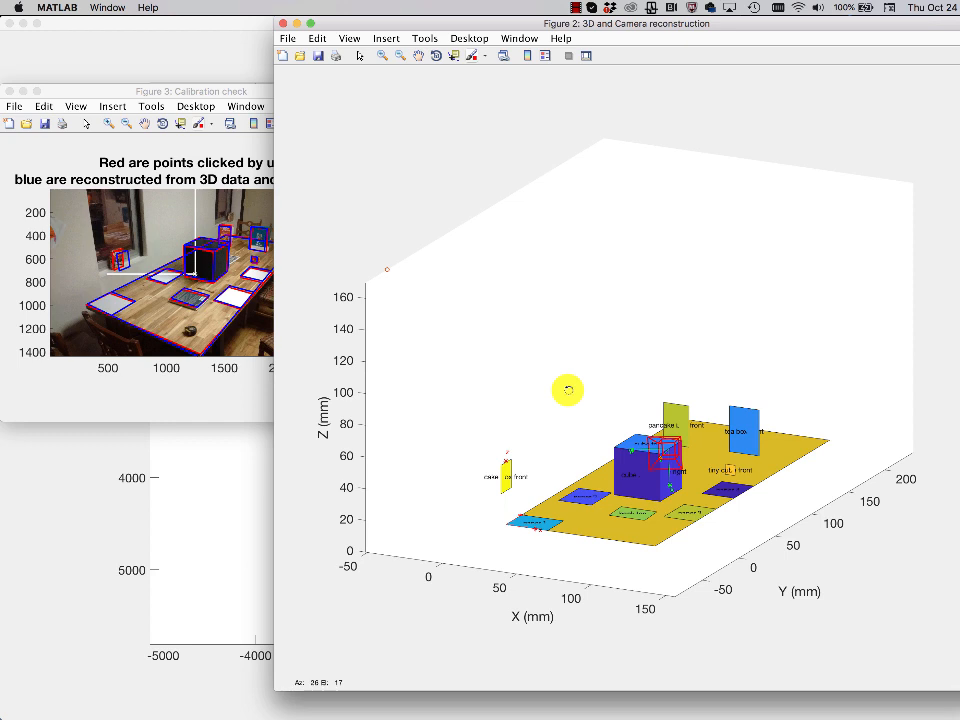
{"action": "left_click_drag", "start_coordinate": [568, 390], "coordinate": [558, 390]}
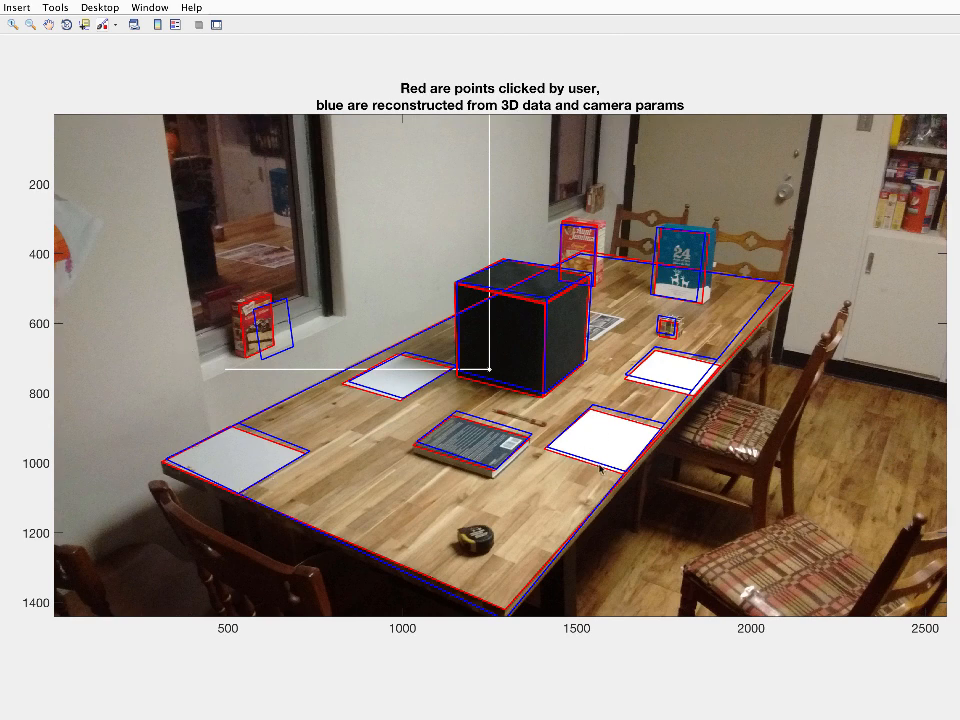
{"action": "mouse_move", "coordinate": [592, 336]}
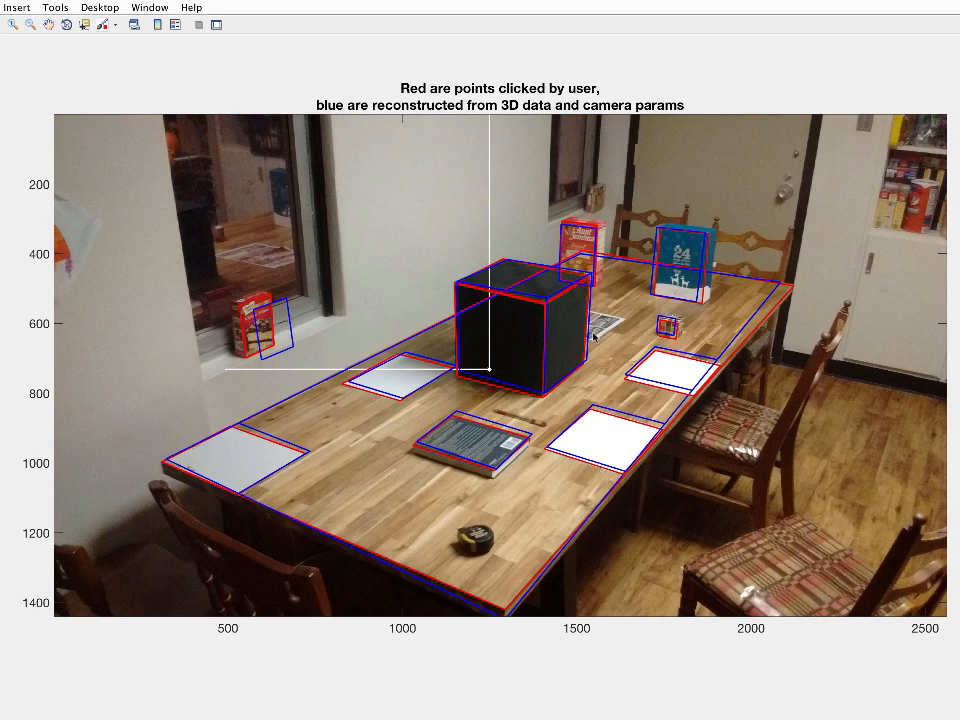
{"action": "mouse_move", "coordinate": [492, 374]}
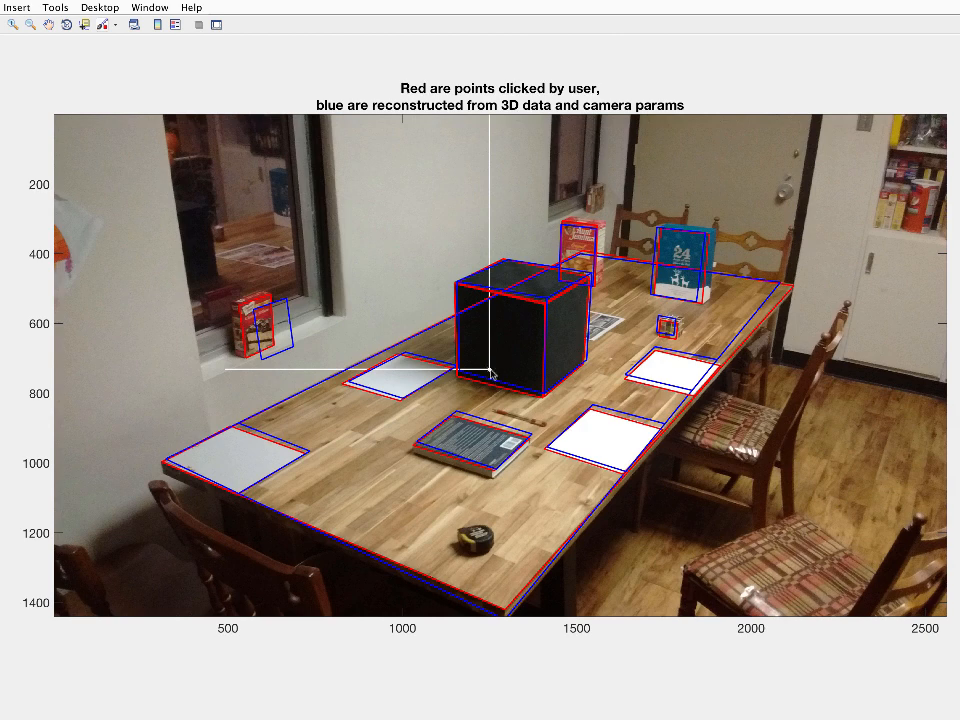
{"action": "mouse_move", "coordinate": [396, 376]}
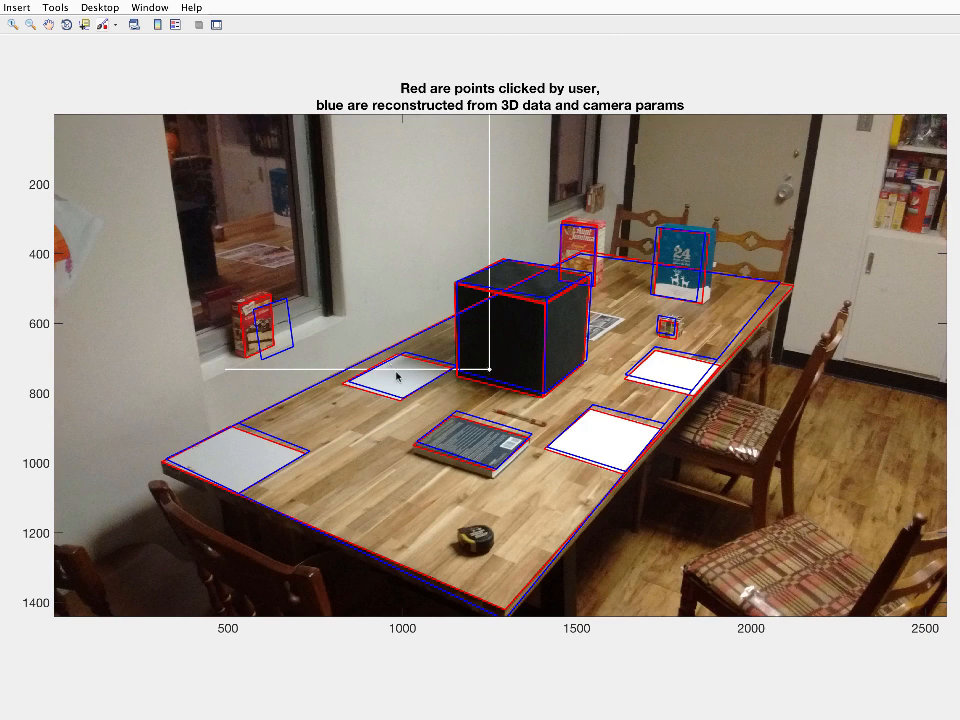
{"action": "mouse_move", "coordinate": [492, 300]}
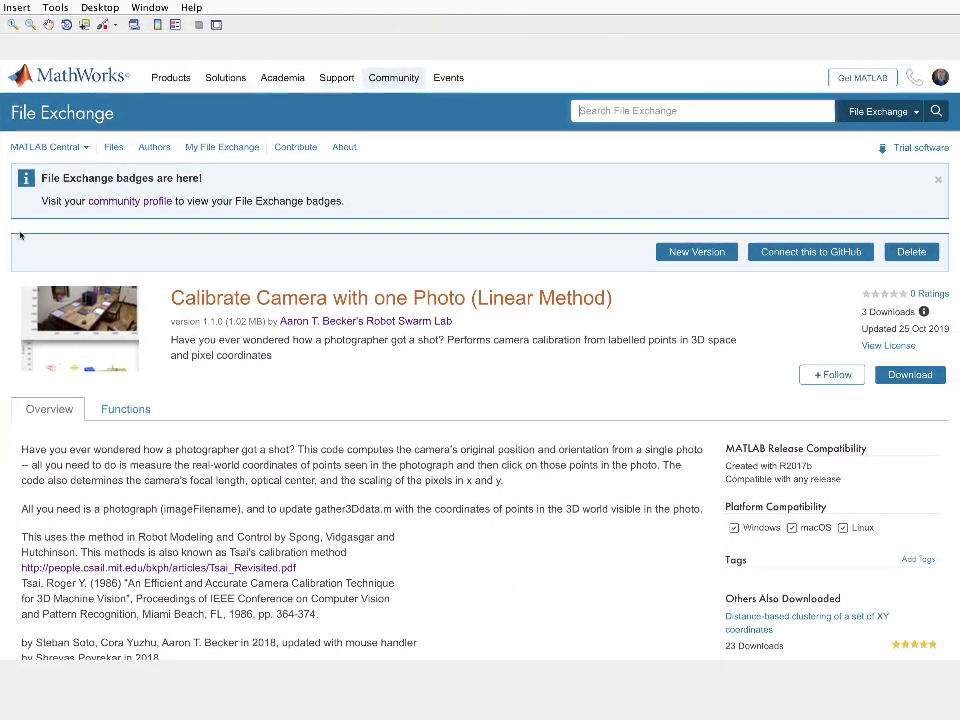
- Scroll the File Exchange page for the camera calibration code
{"action": "scroll", "scroll_direction": "down", "scroll_amount": 3}
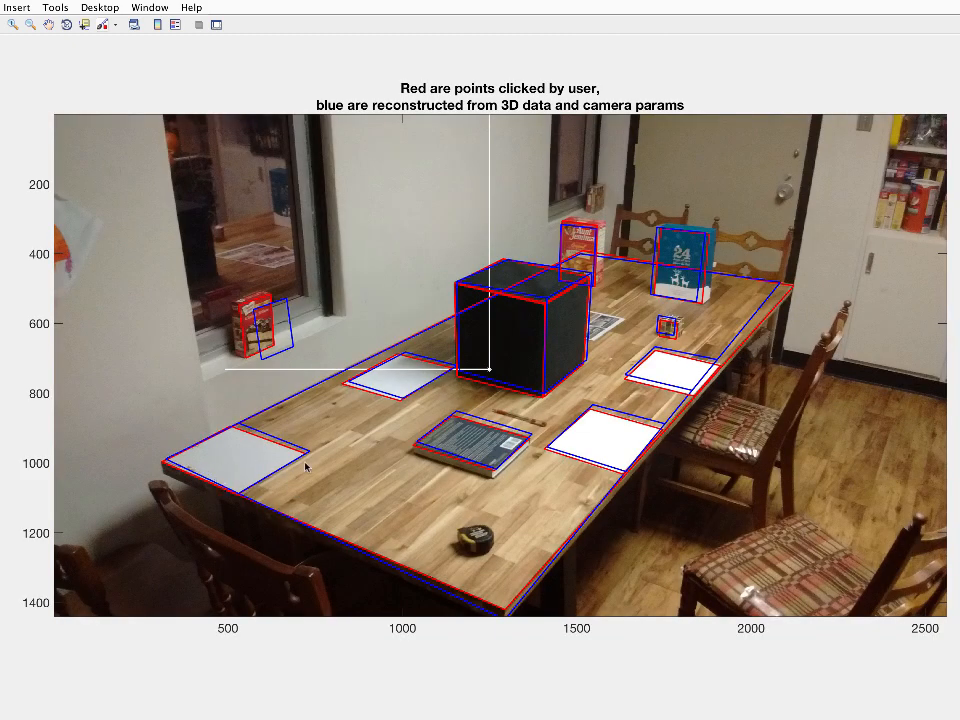
{"action": "mouse_move", "coordinate": [352, 488]}
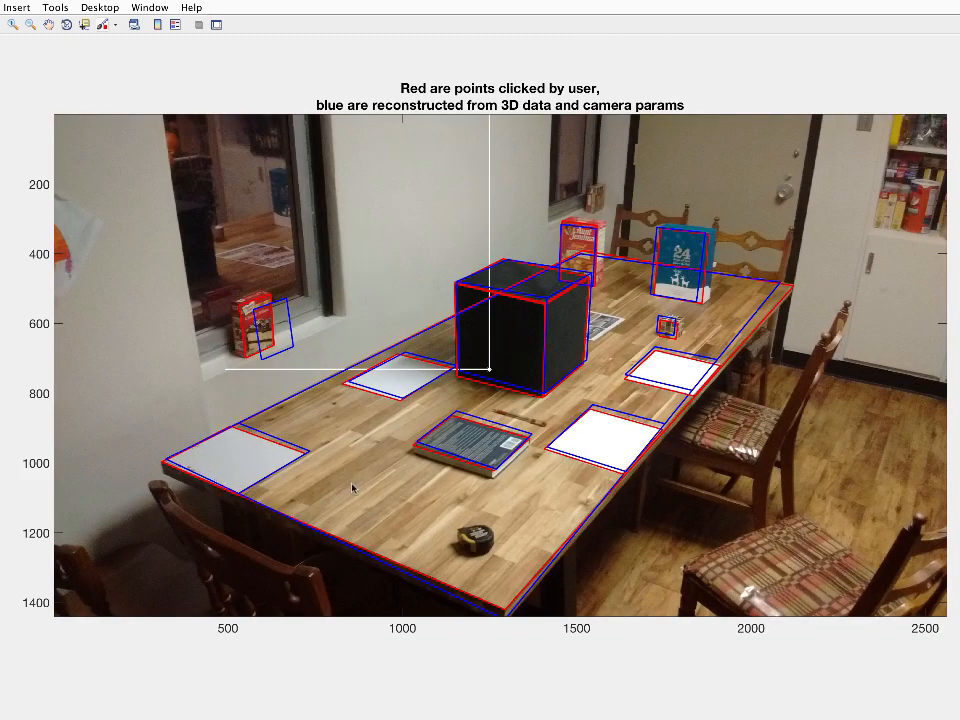